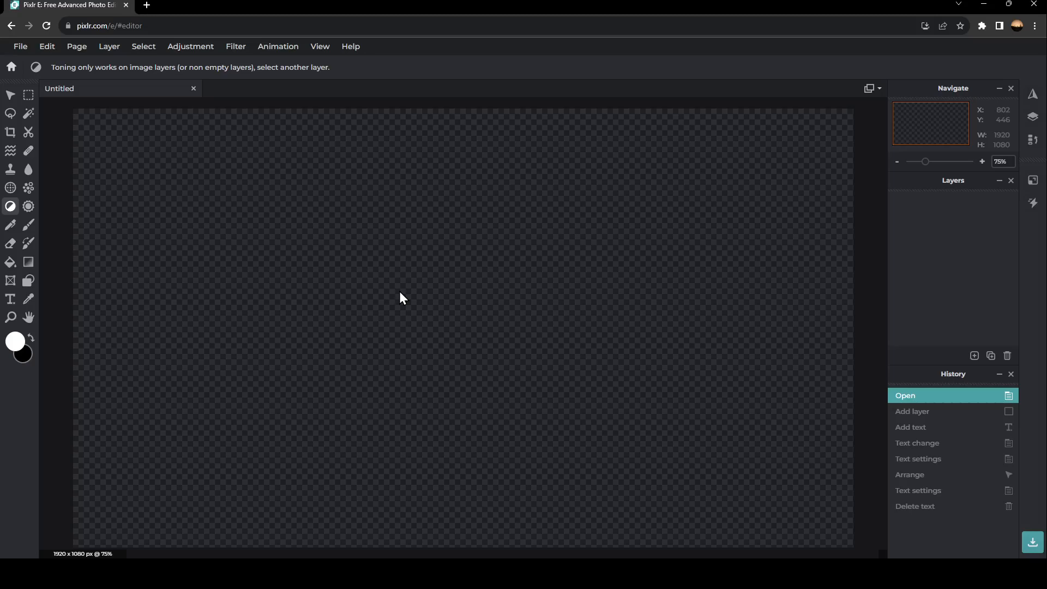
pyautogui.moveTo(332, 335)
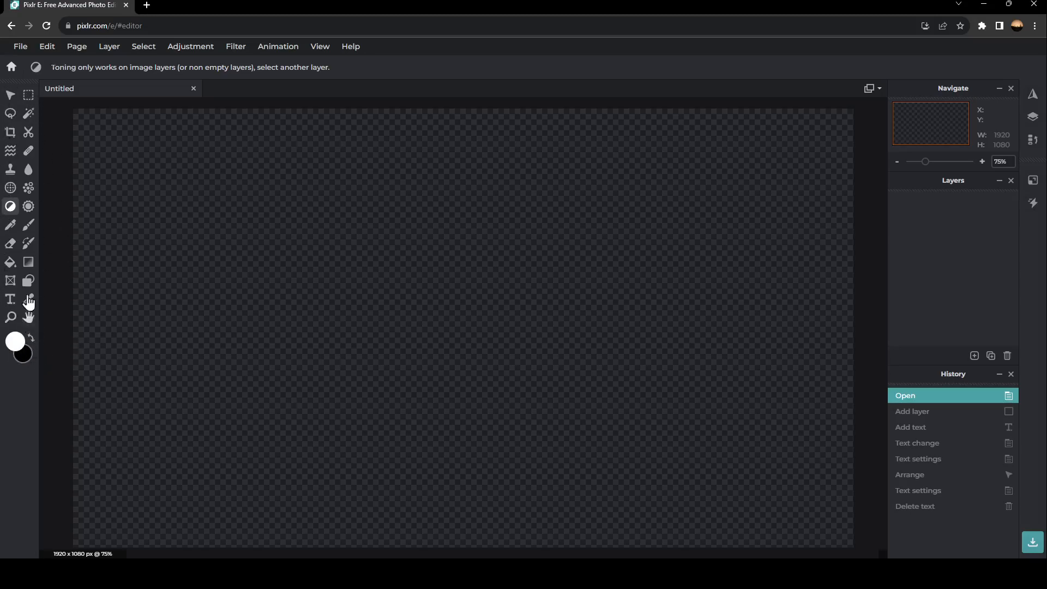
pyautogui.moveTo(16, 94)
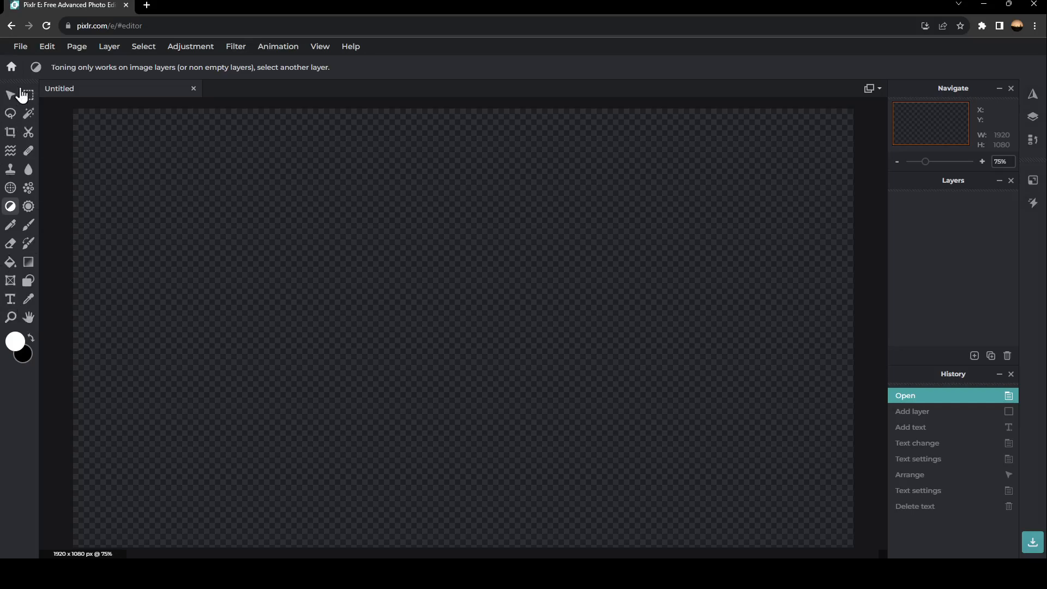
pyautogui.moveTo(11, 299)
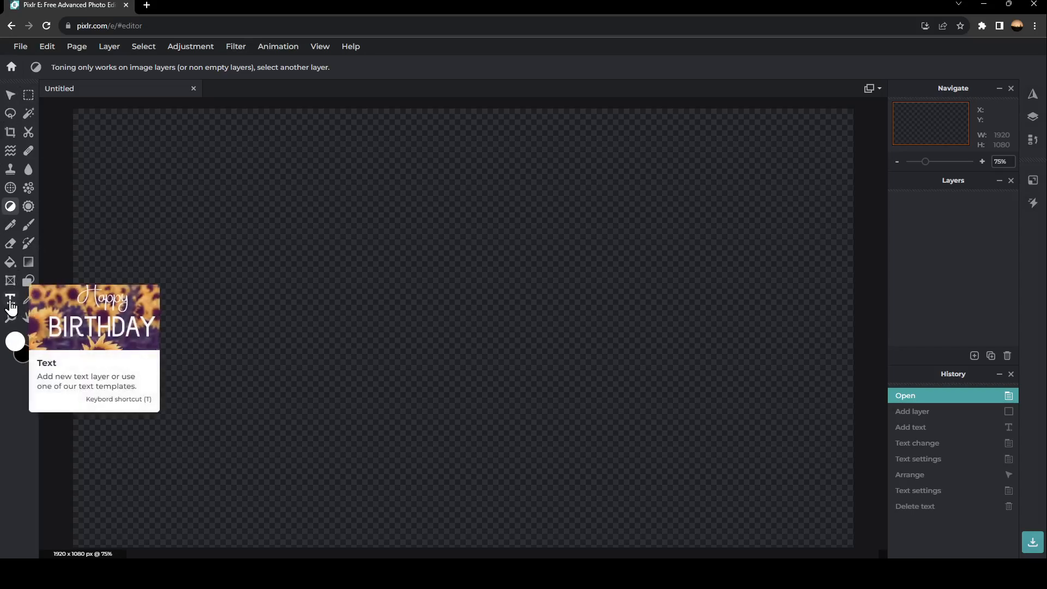
# - Add a text layer and replace its placeholder with the word TEXT in white Arial
pyautogui.click(10, 299)
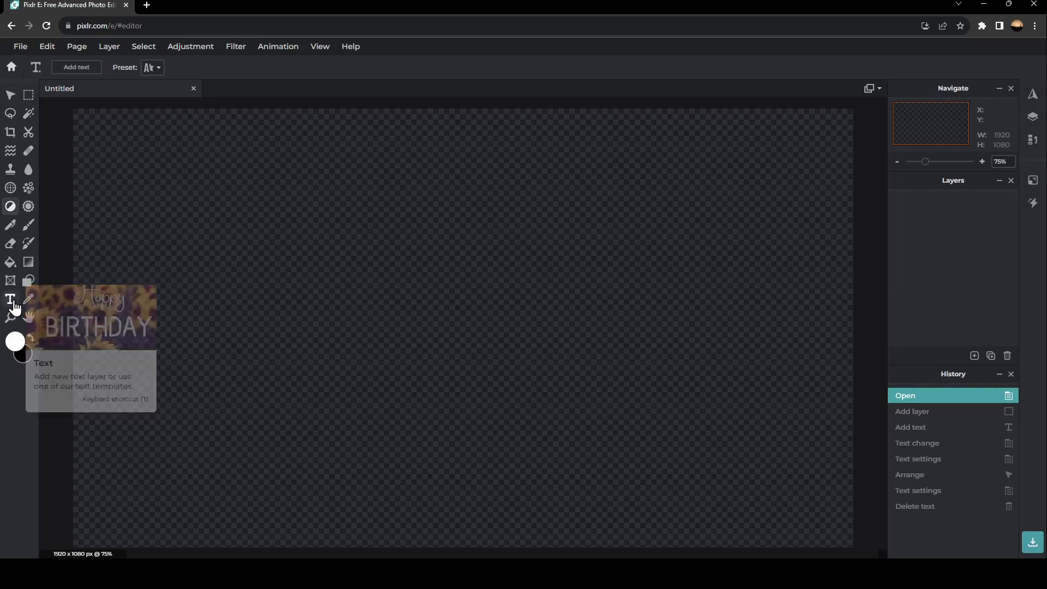
pyautogui.moveTo(52, 301)
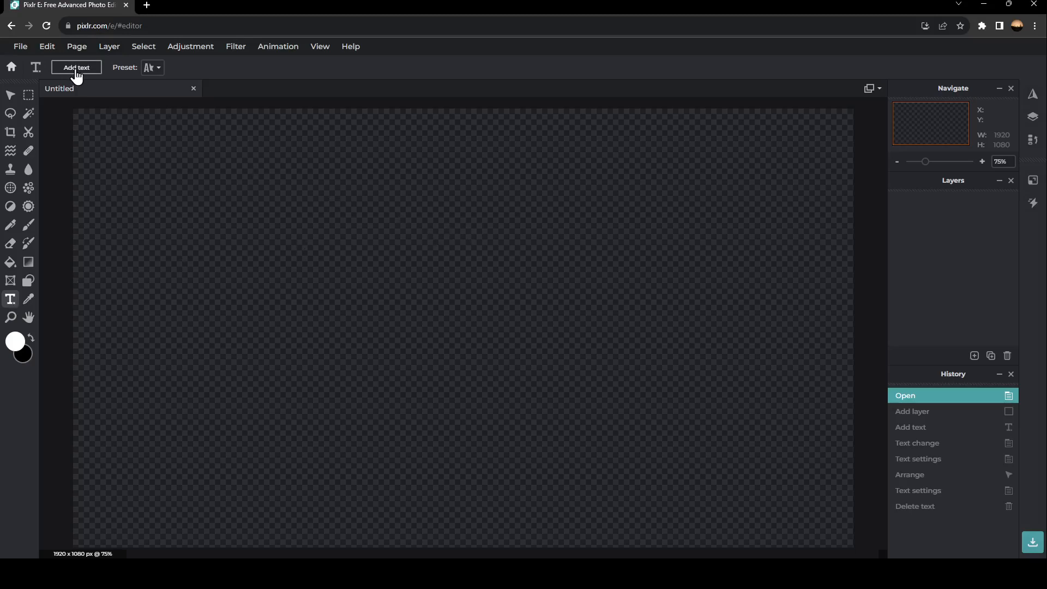
pyautogui.click(77, 67)
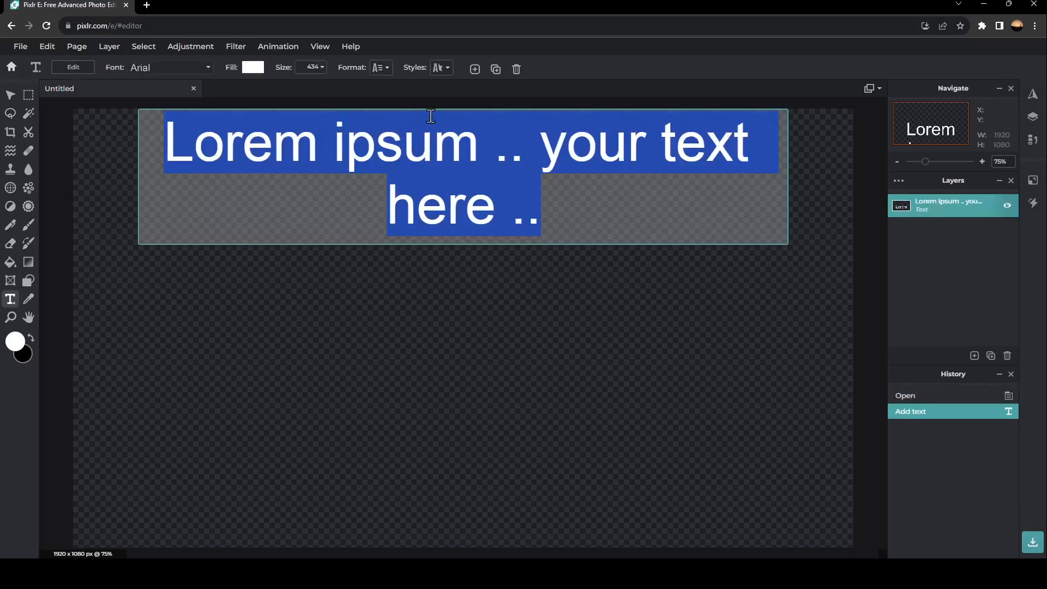
pyautogui.moveTo(453, 201)
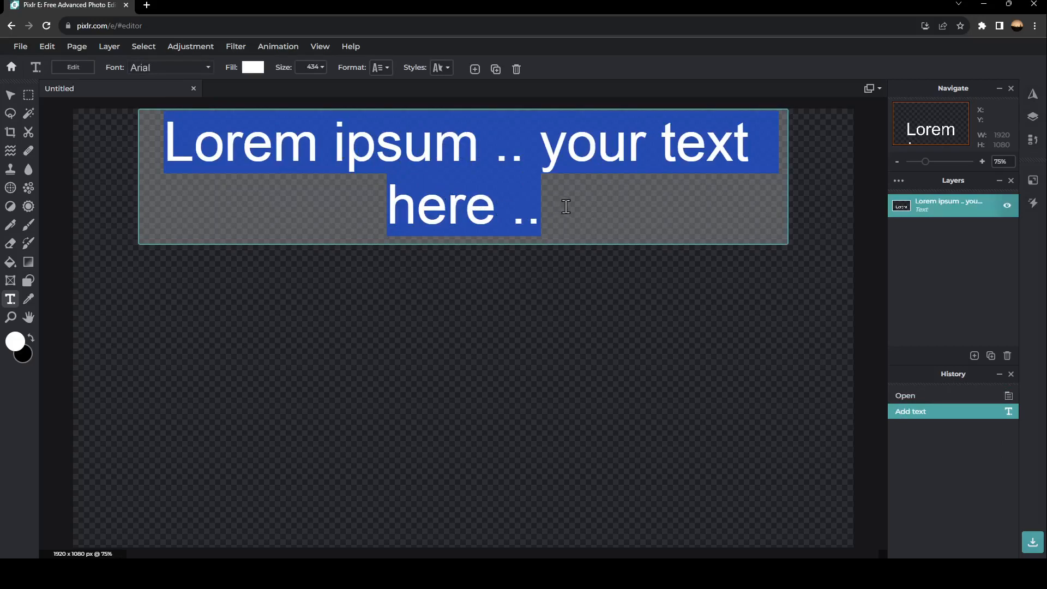
pyautogui.write('te')
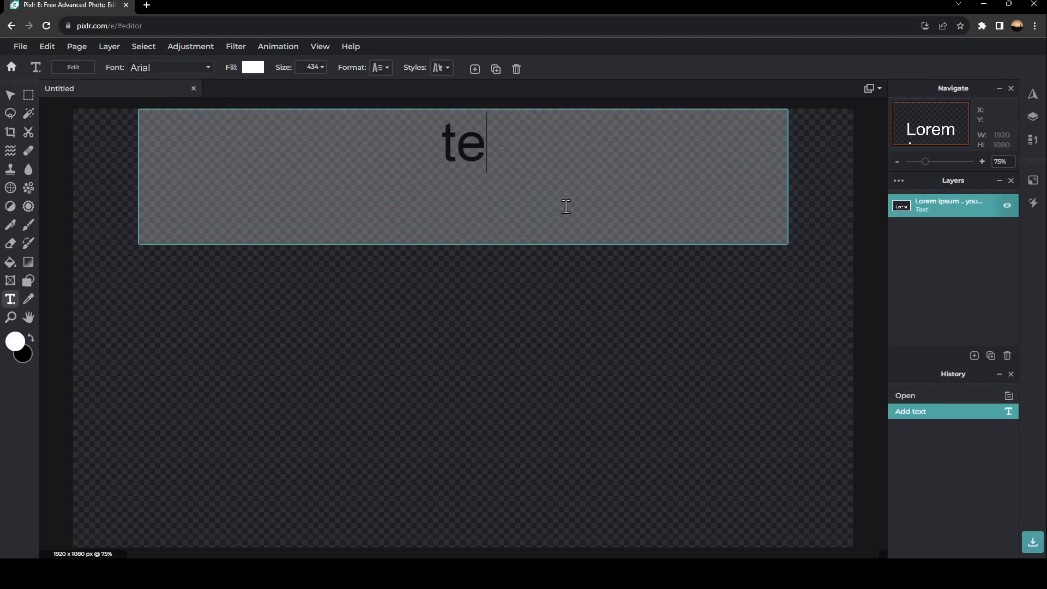
pyautogui.write('TEXT')
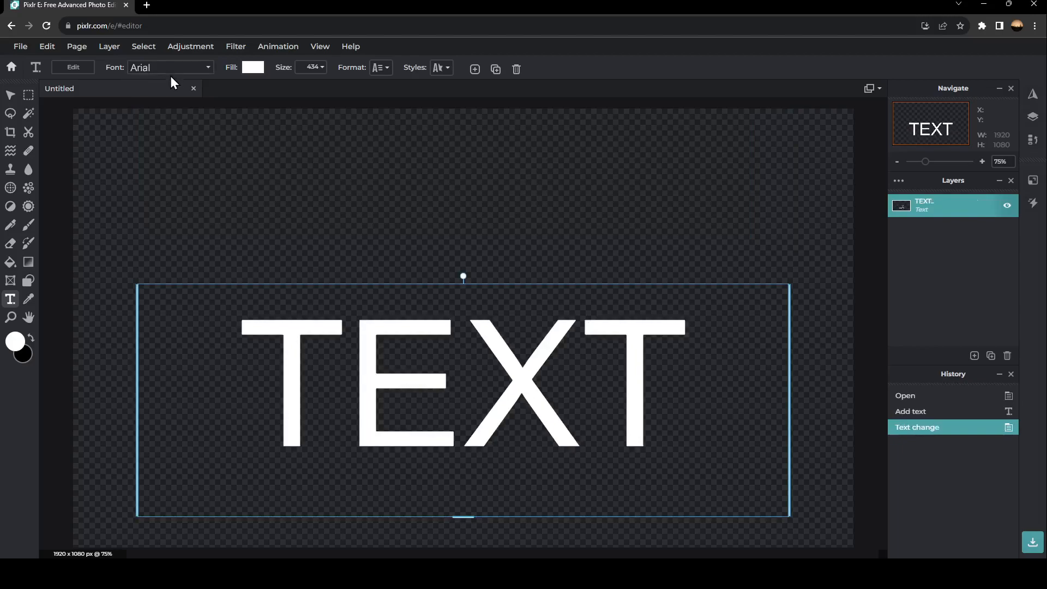
# - Set TEXT in the rounded Almondia font and give it a dark brownish-red fill (#6C3434)
pyautogui.click(170, 66)
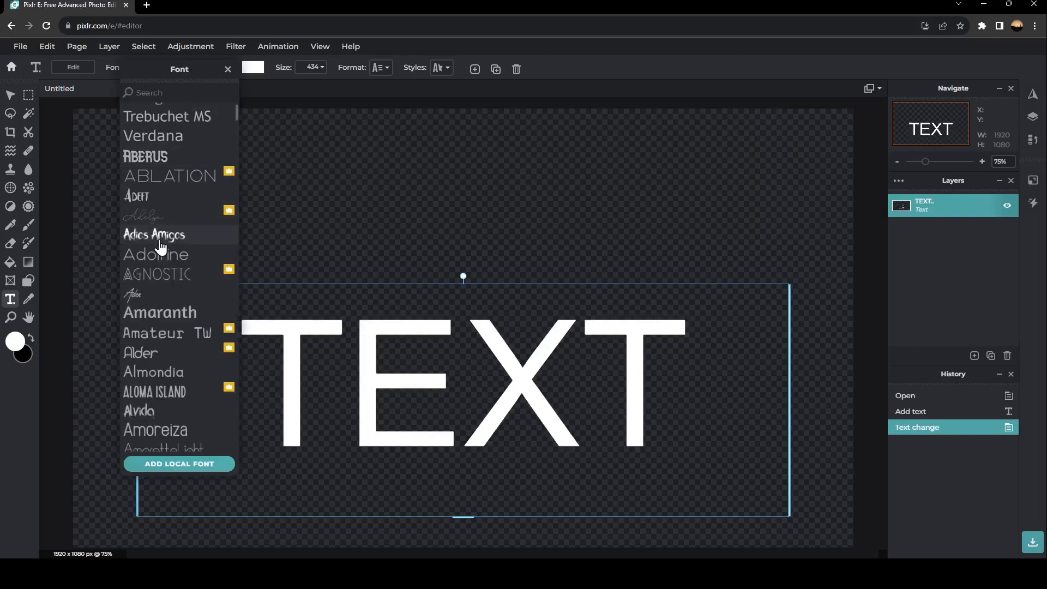
pyautogui.click(153, 372)
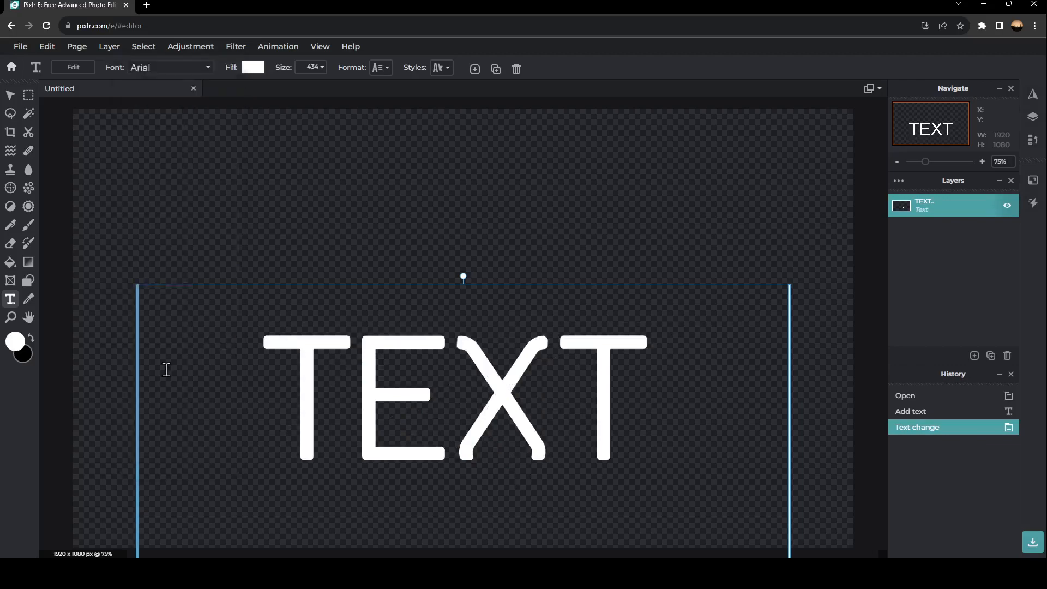
pyautogui.click(170, 66)
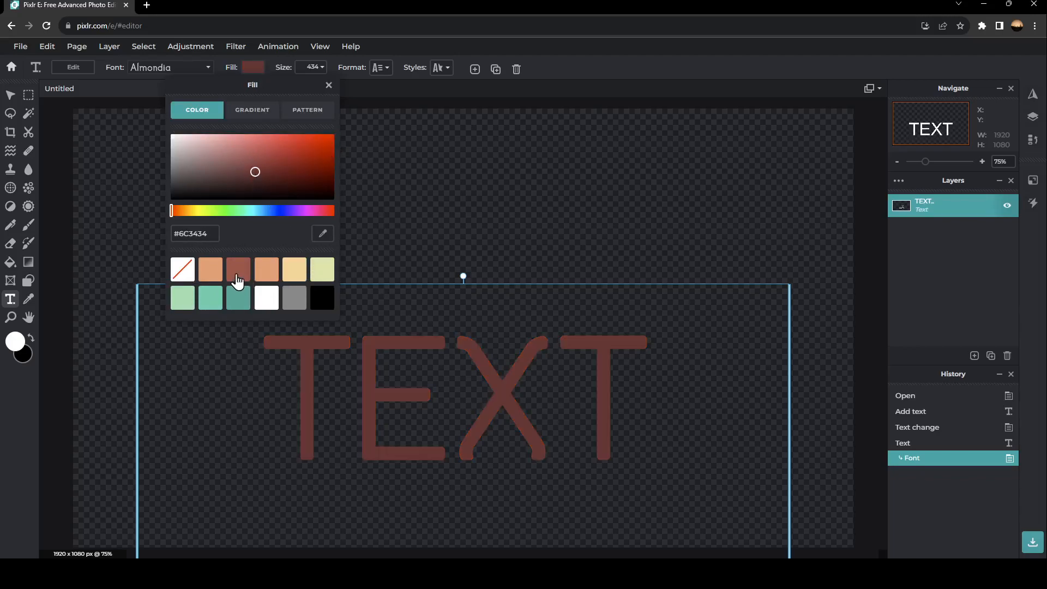
# - Fill TEXT with a pink-to-red gradient after trying orange, grey gradient and ring pattern fills
pyautogui.click(266, 270)
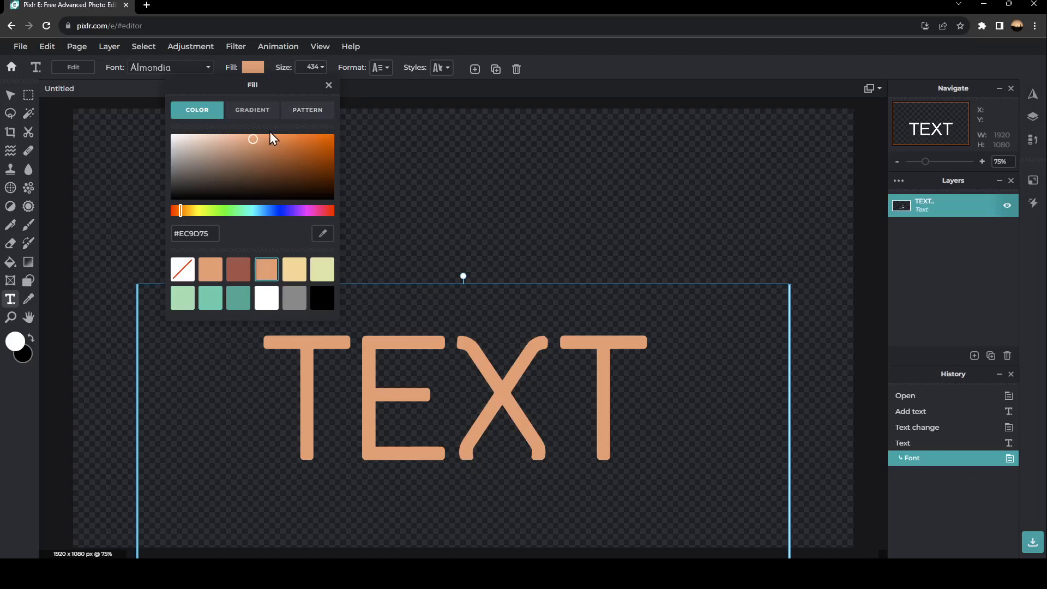
pyautogui.click(252, 109)
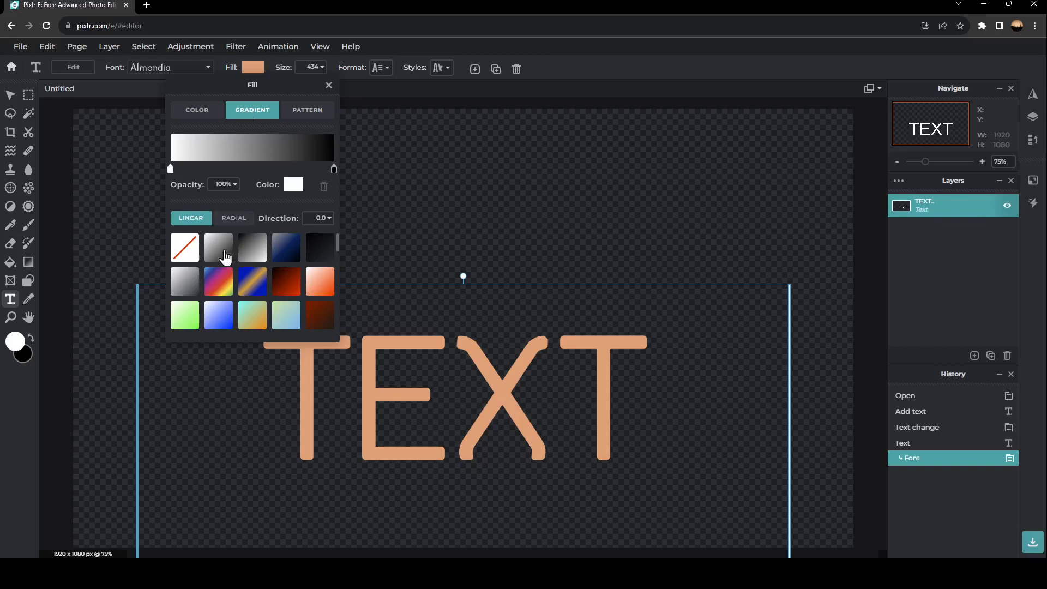
pyautogui.click(218, 248)
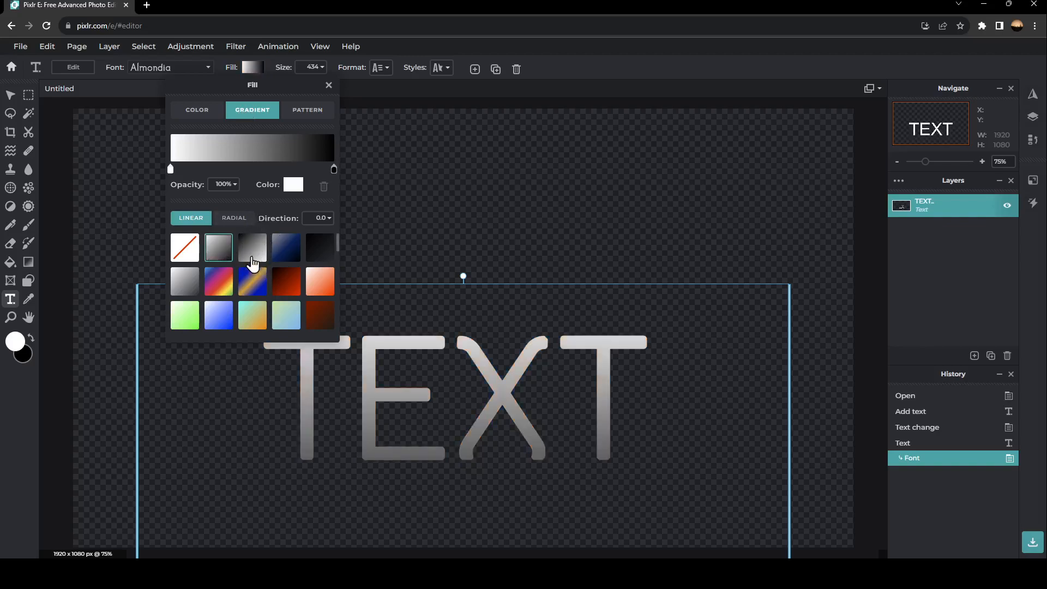
pyautogui.click(308, 109)
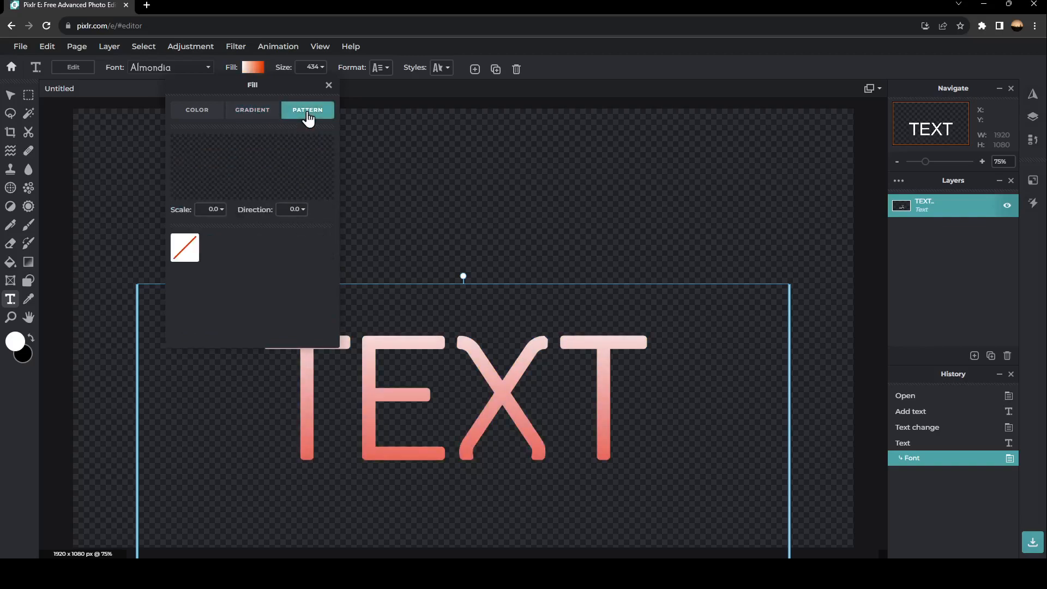
pyautogui.click(308, 109)
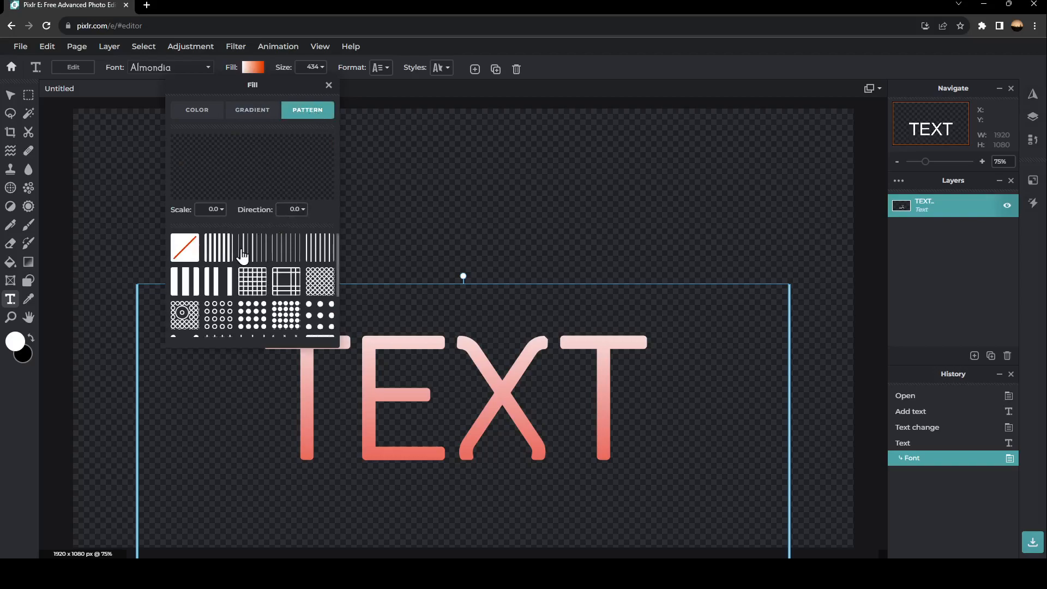
pyautogui.click(218, 266)
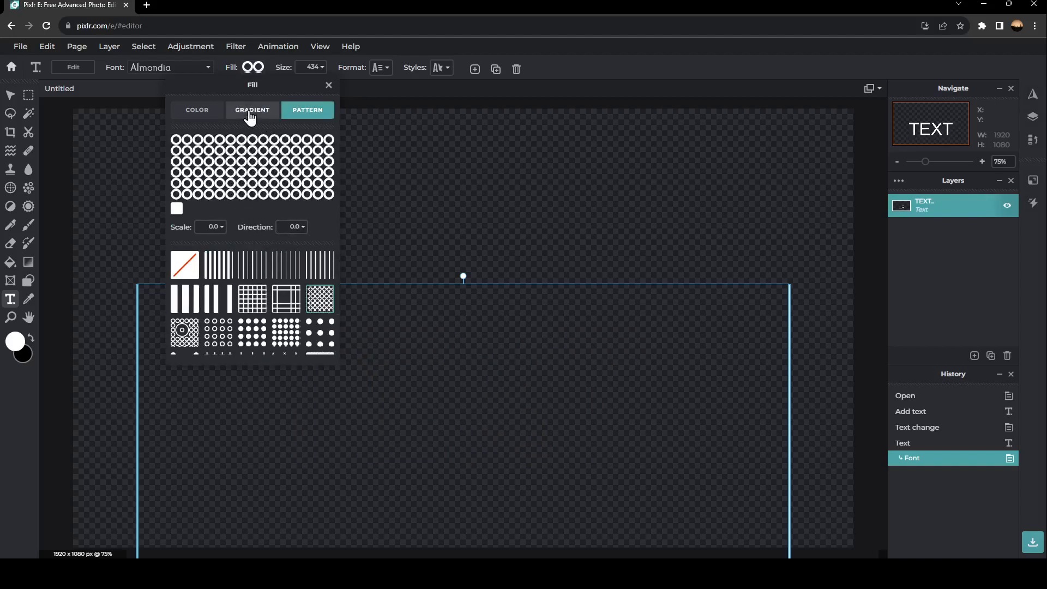
pyautogui.click(252, 109)
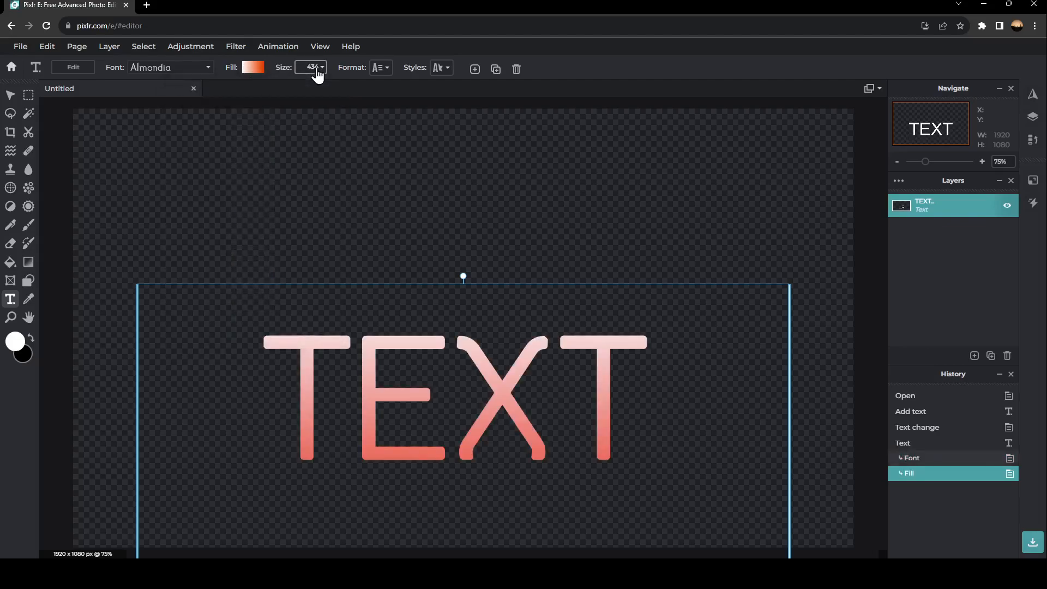
# - Reduce the text size from 434 to 355
pyautogui.click(312, 67)
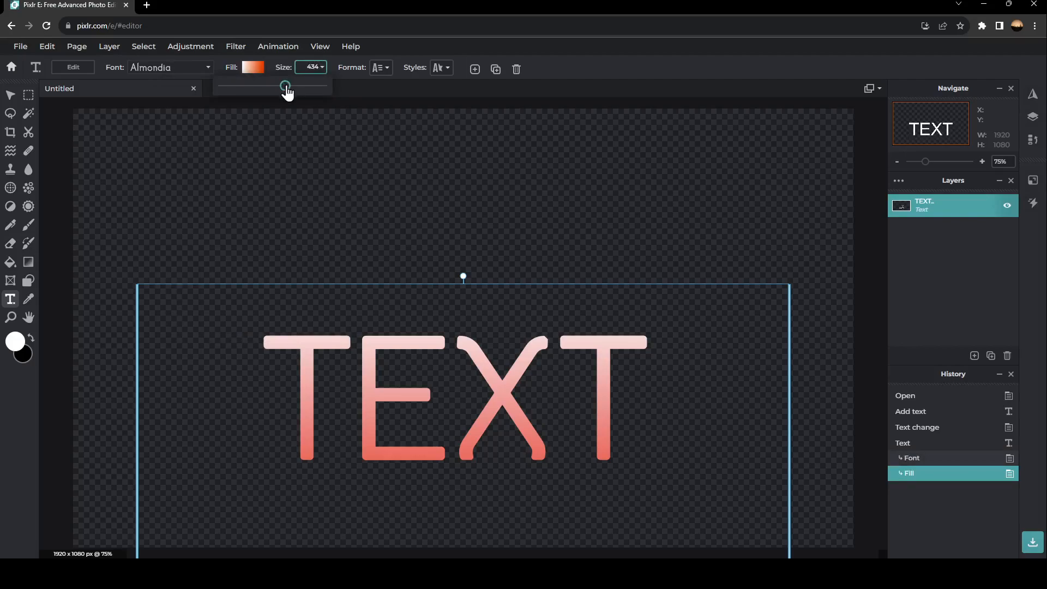
pyautogui.moveTo(284, 85); pyautogui.dragTo(280, 85)
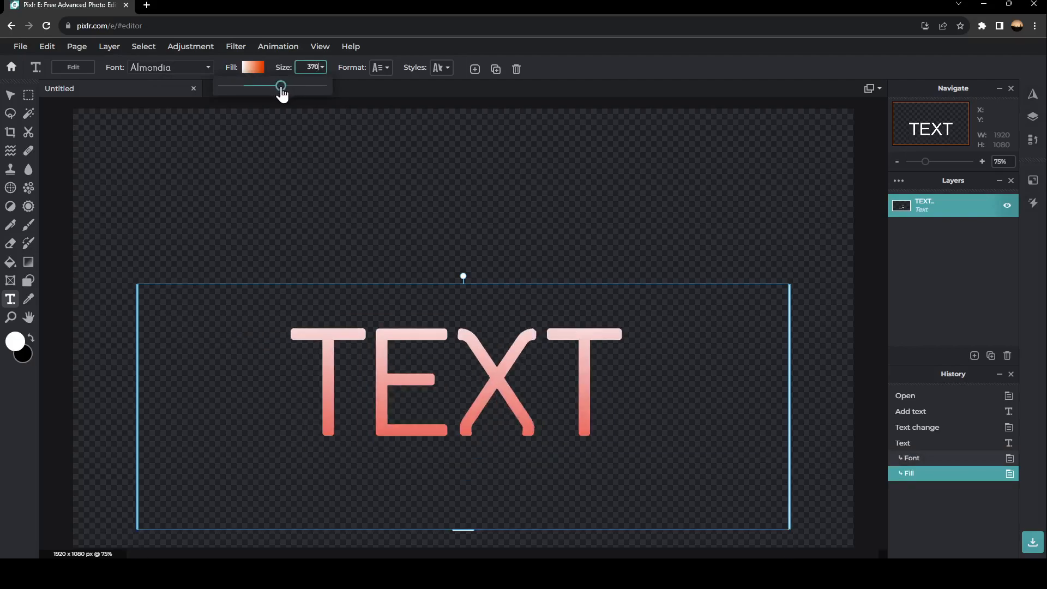
pyautogui.moveTo(280, 85); pyautogui.dragTo(274, 85)
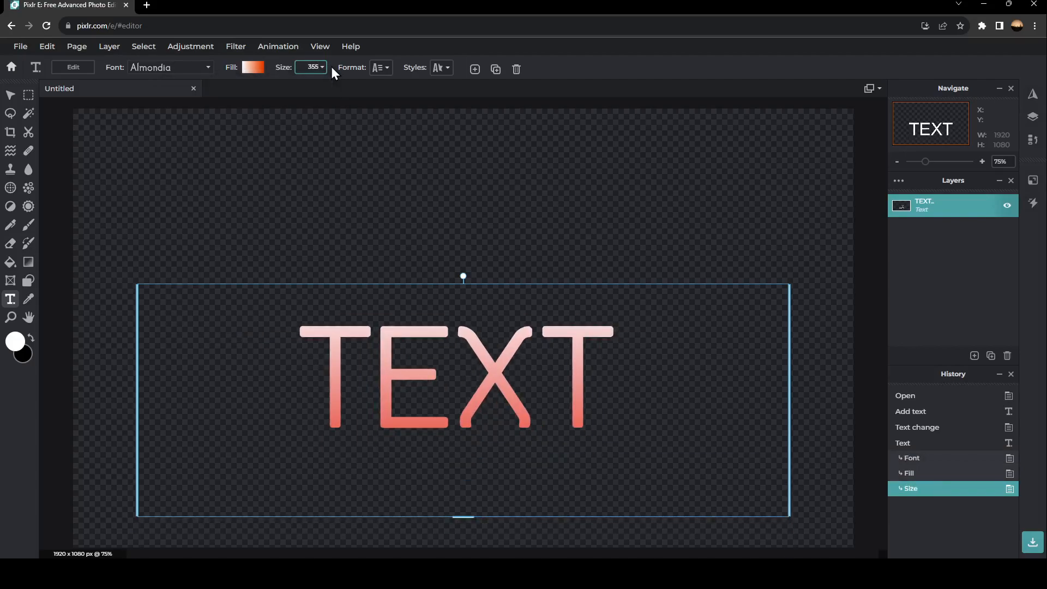
# - Set line spacing to 1, centre-align TEXT and make it bold and underlined
pyautogui.click(381, 67)
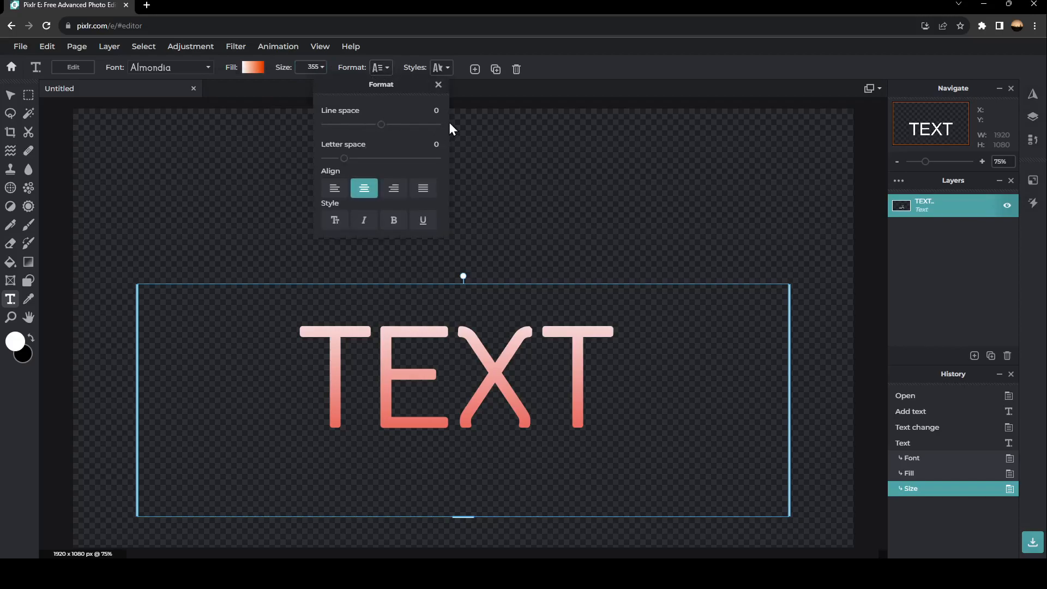
pyautogui.moveTo(377, 127)
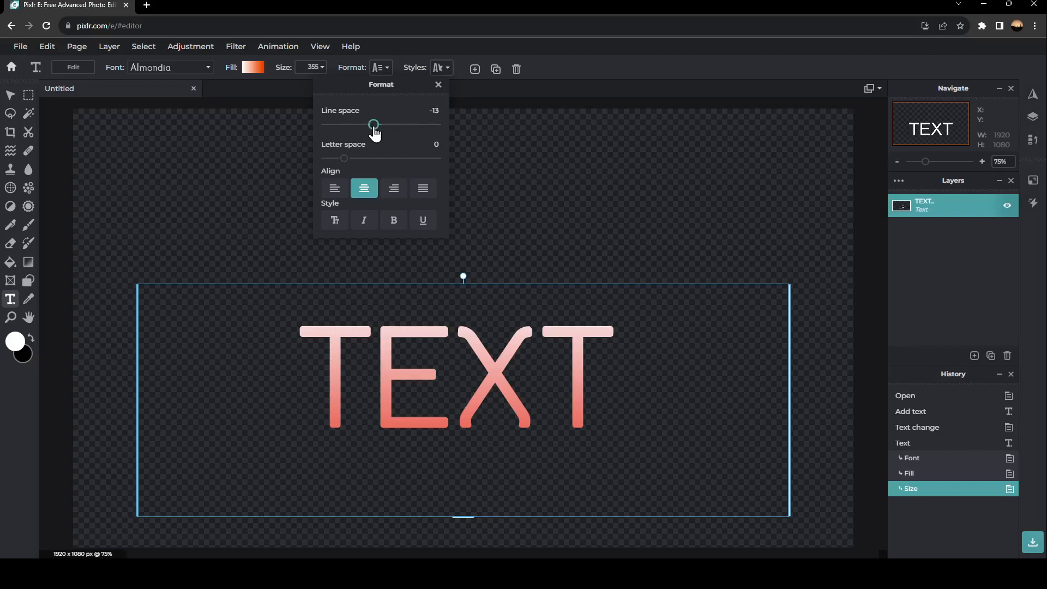
pyautogui.moveTo(373, 126); pyautogui.dragTo(381, 124)
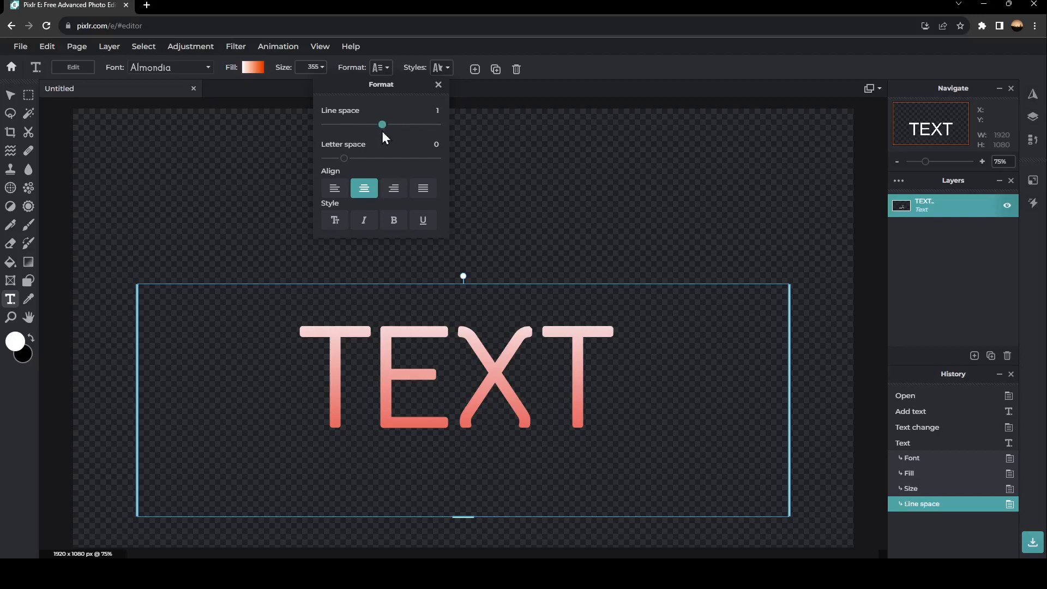
pyautogui.moveTo(364, 188)
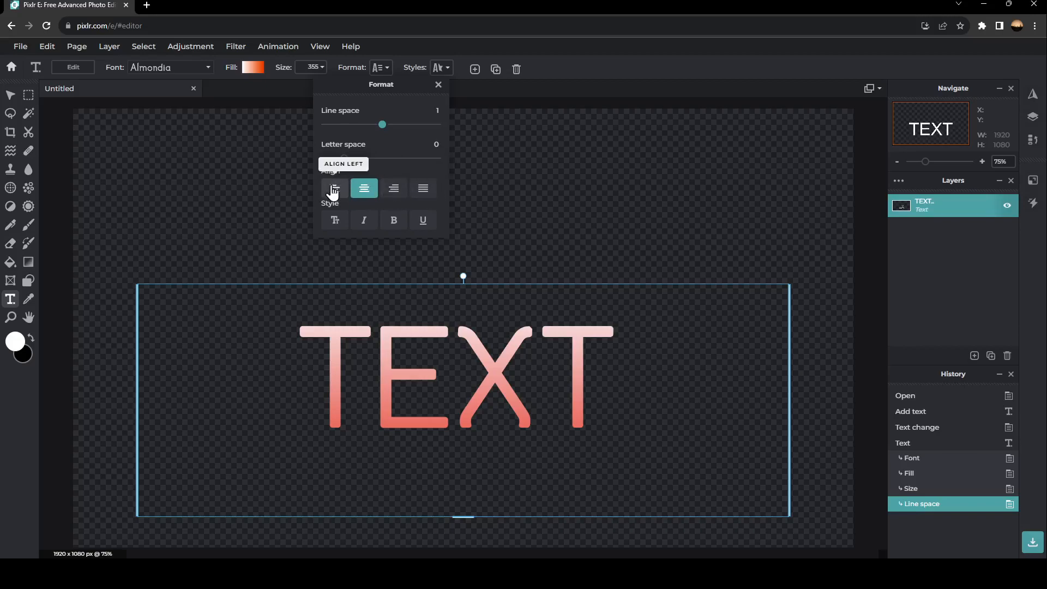
pyautogui.click(364, 188)
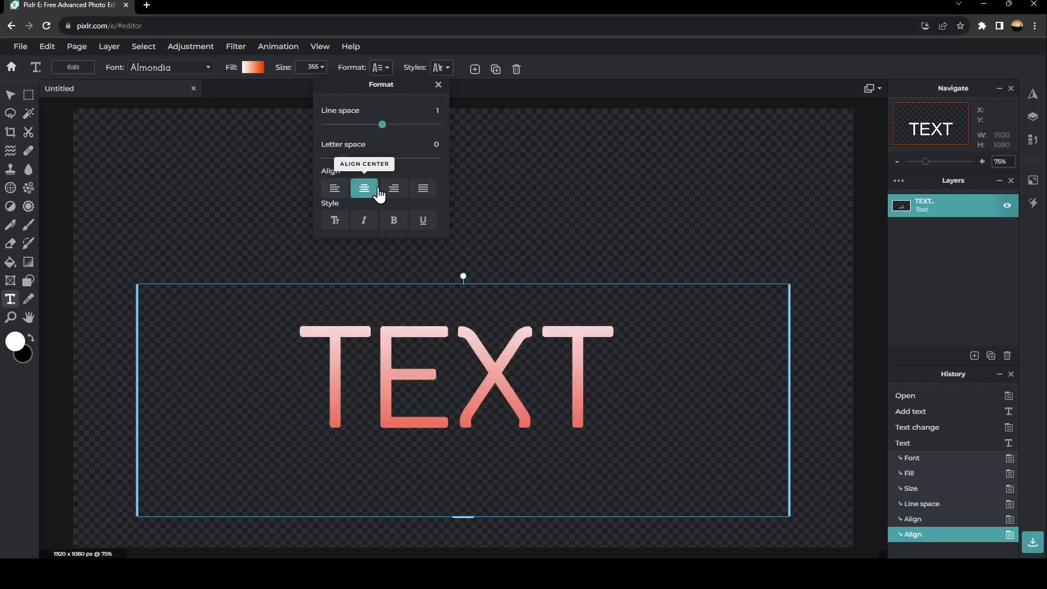
pyautogui.moveTo(423, 188)
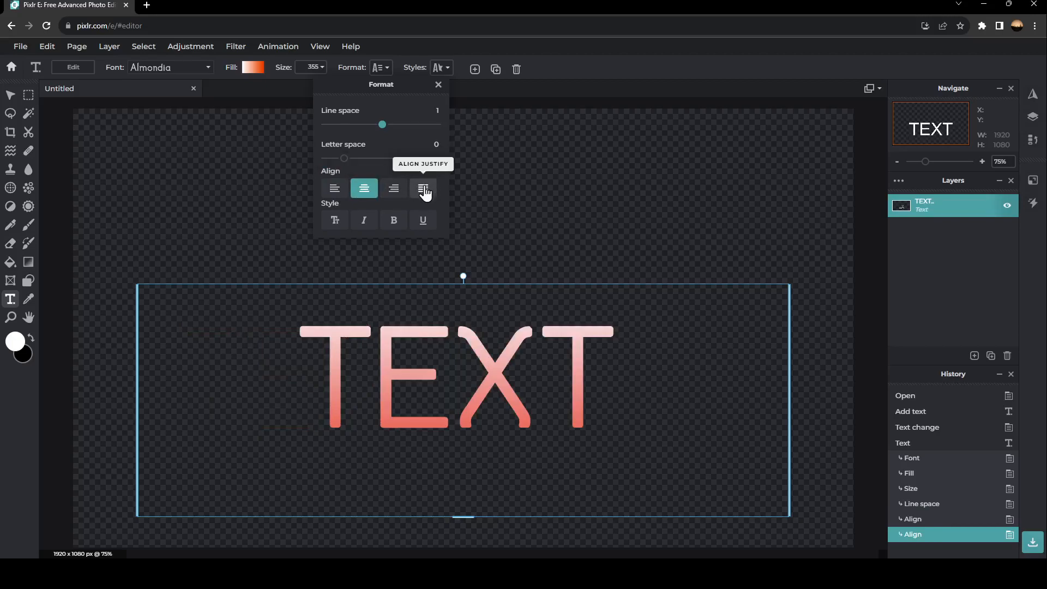
pyautogui.moveTo(333, 217)
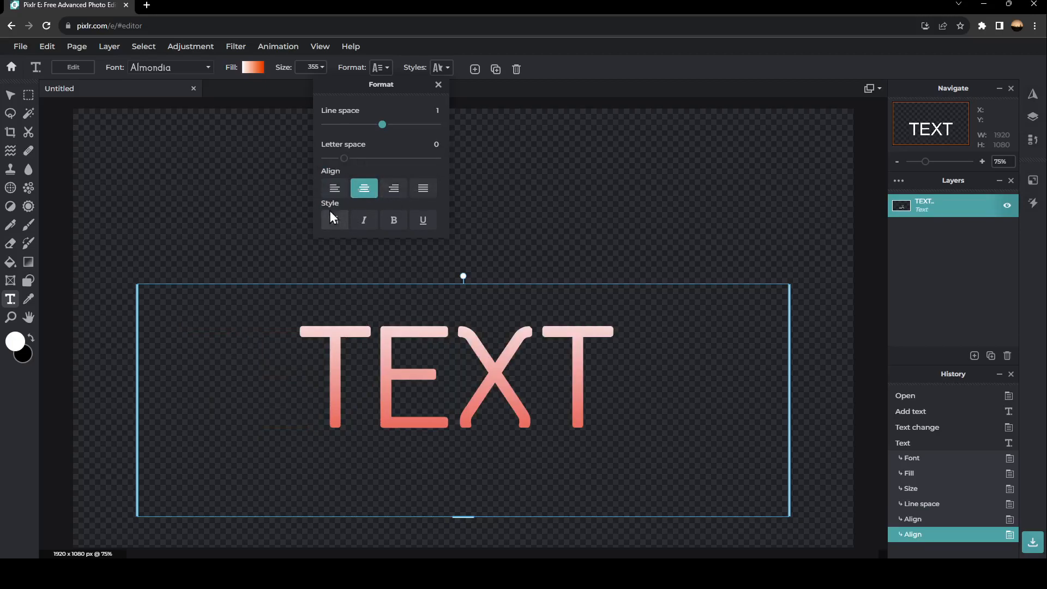
pyautogui.moveTo(333, 219)
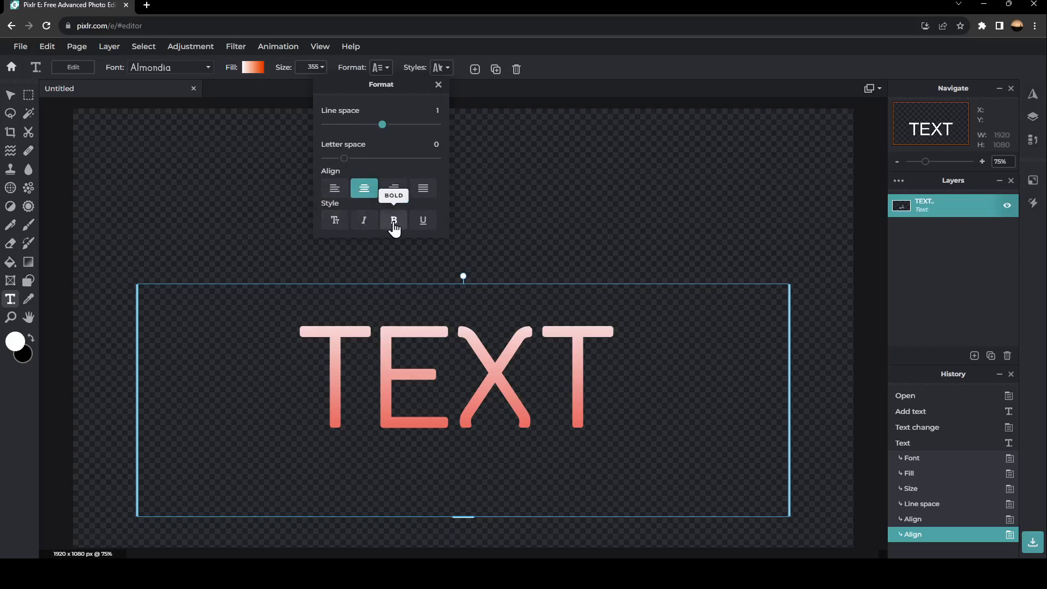
pyautogui.moveTo(423, 220)
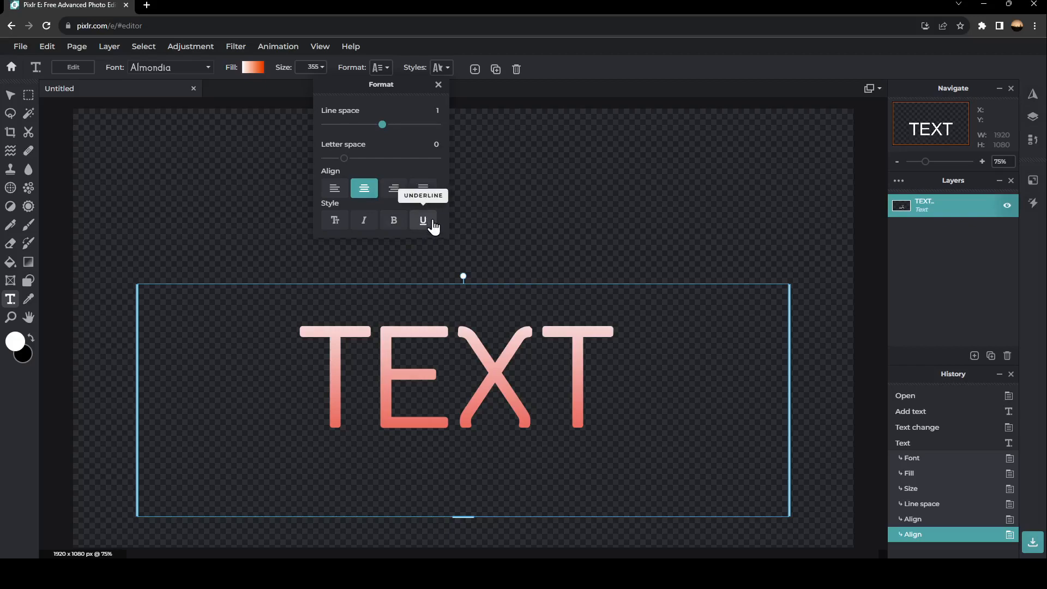
pyautogui.click(423, 220)
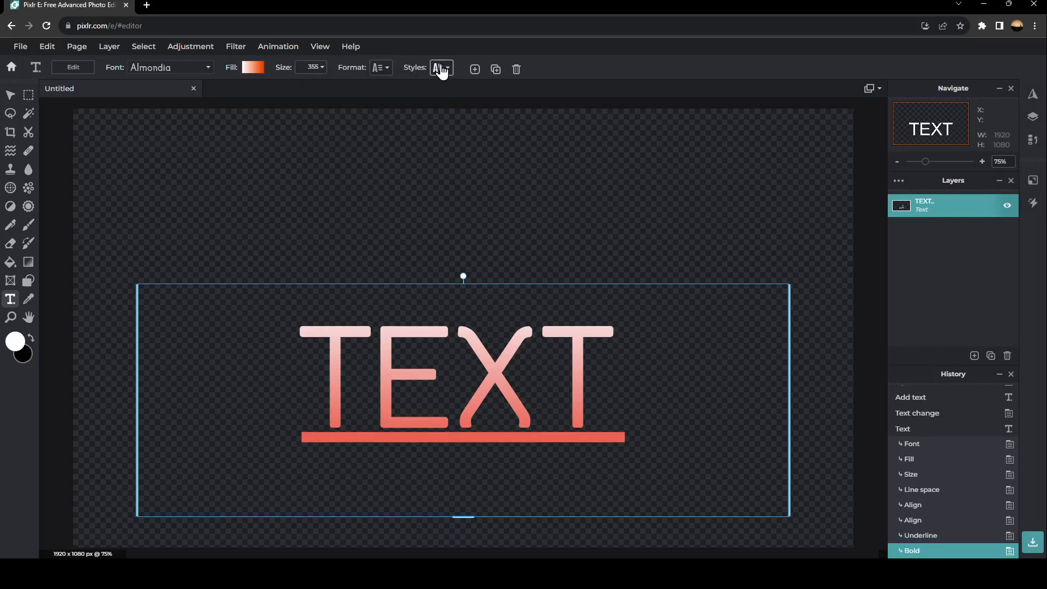
# - Warp TEXT with a larger edge size and tilted centre/offset values, curving it and its underline
pyautogui.click(439, 67)
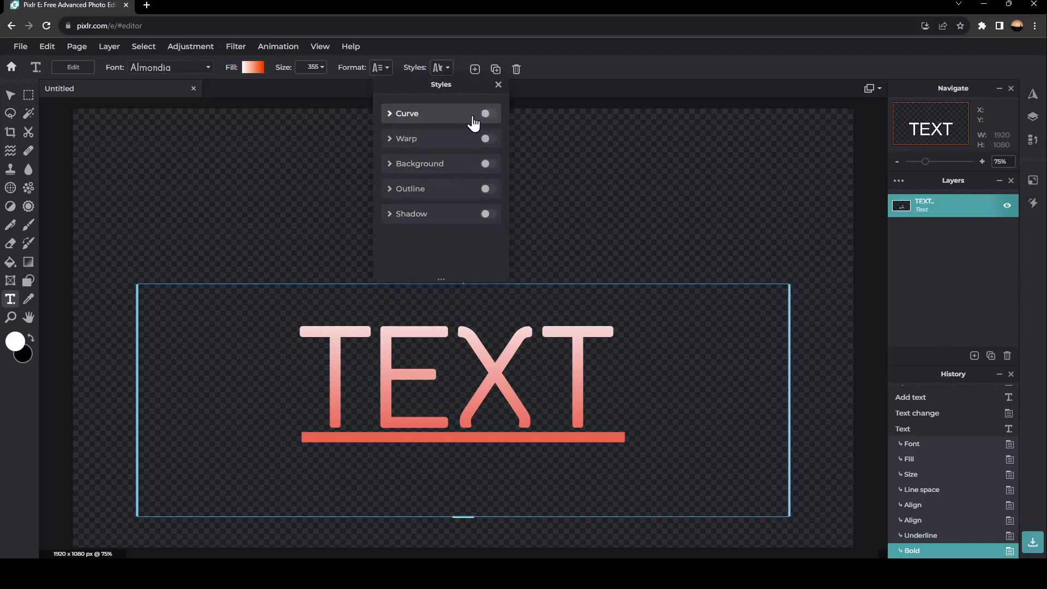
pyautogui.moveTo(490, 141)
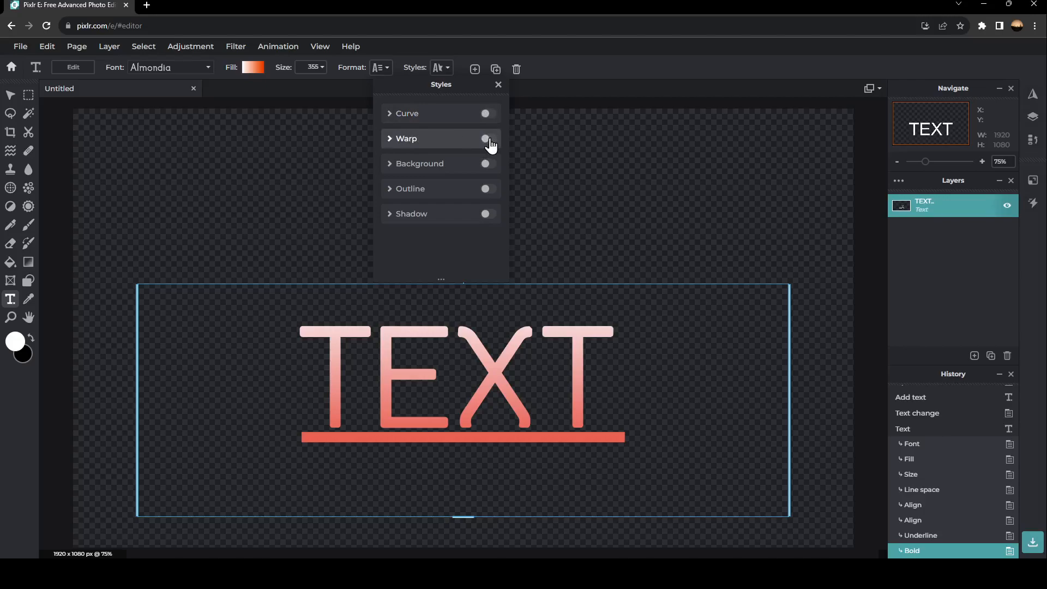
pyautogui.moveTo(415, 187)
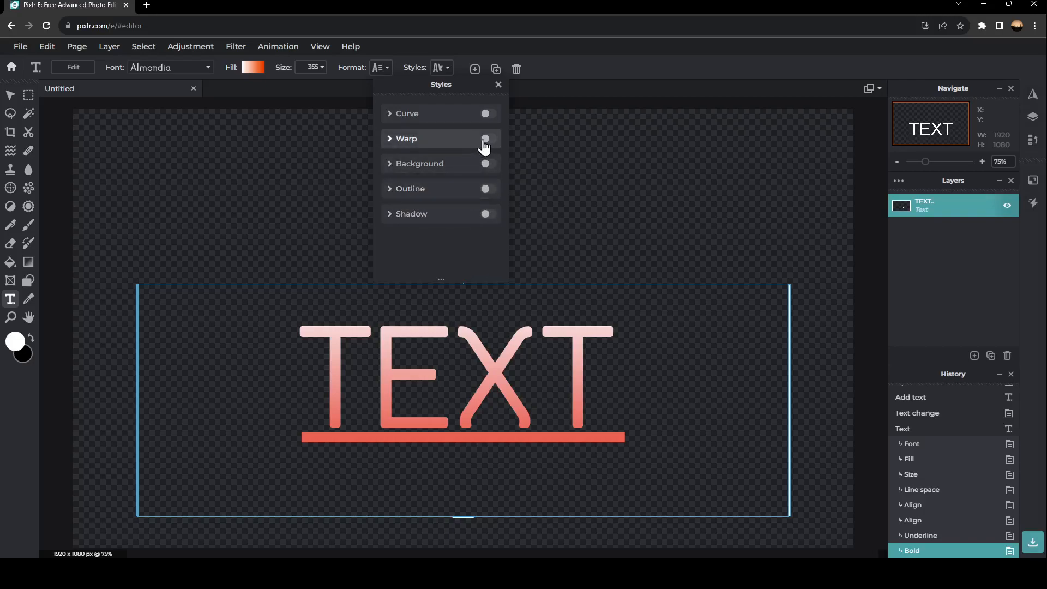
pyautogui.click(485, 138)
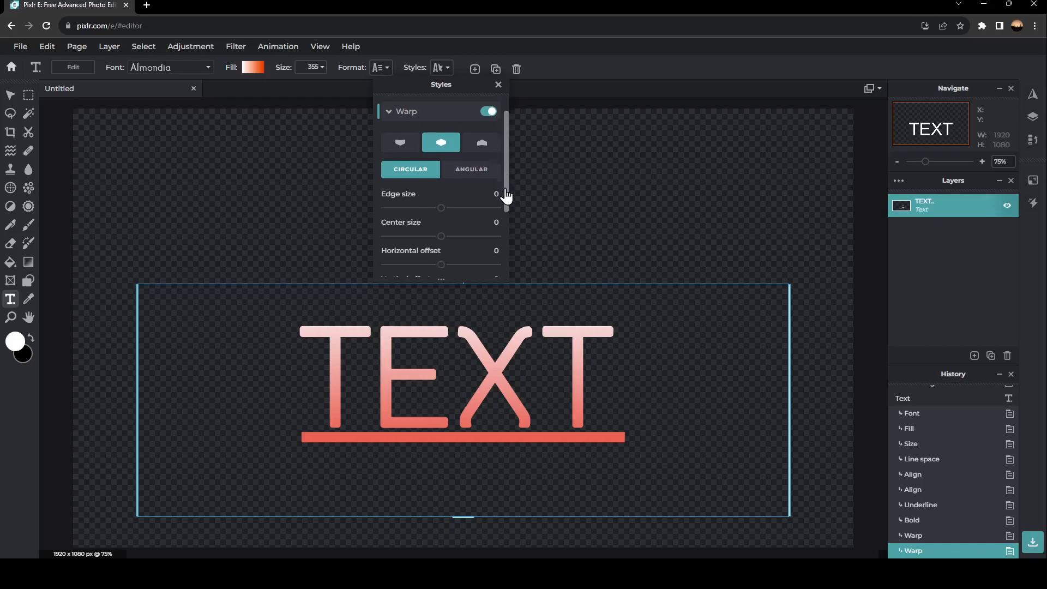
pyautogui.moveTo(439, 208); pyautogui.dragTo(480, 199)
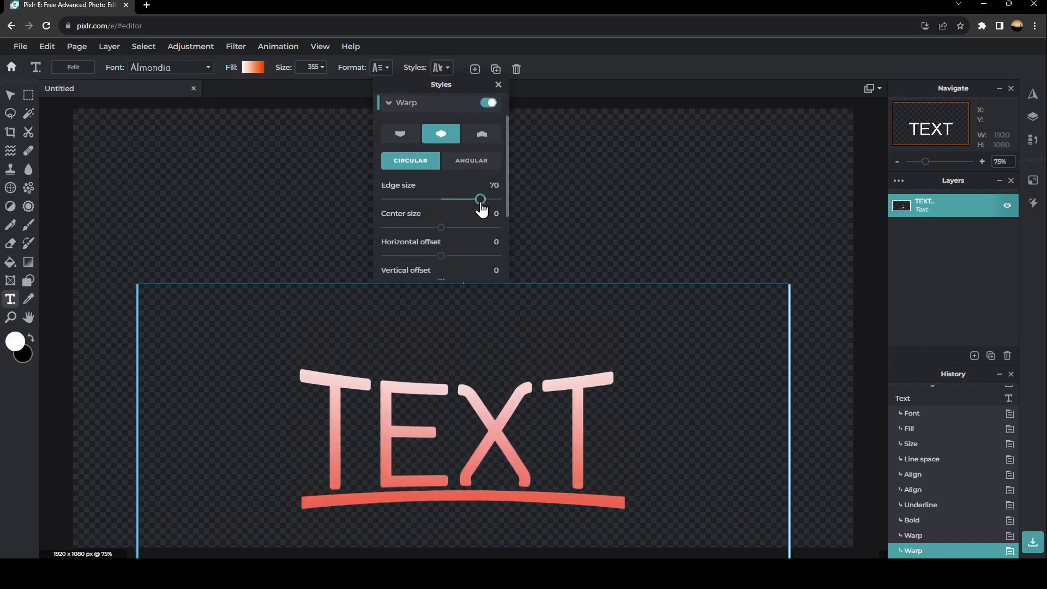
pyautogui.moveTo(481, 198); pyautogui.dragTo(474, 198)
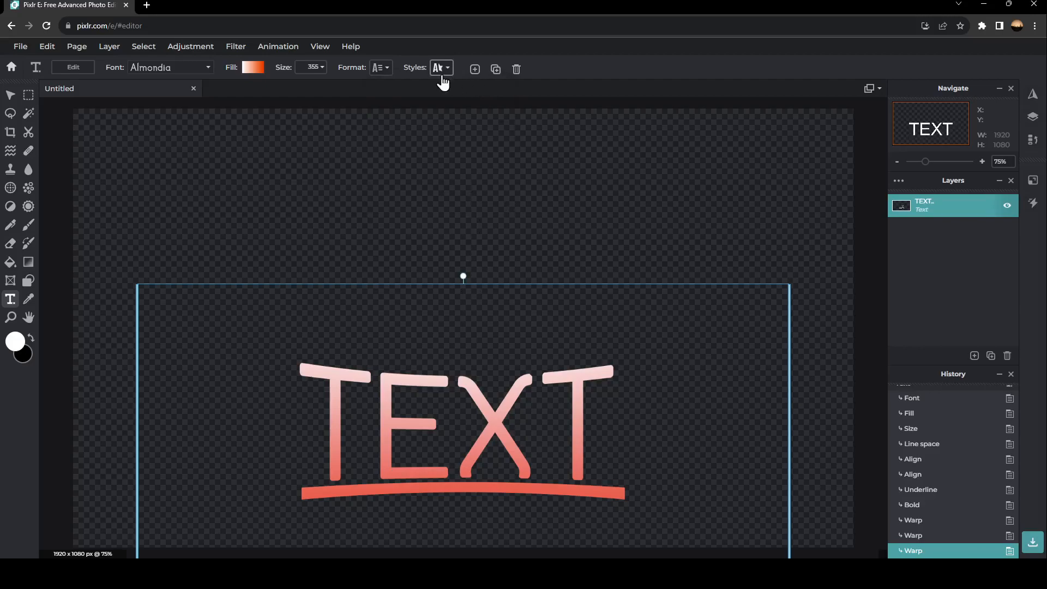
pyautogui.click(440, 67)
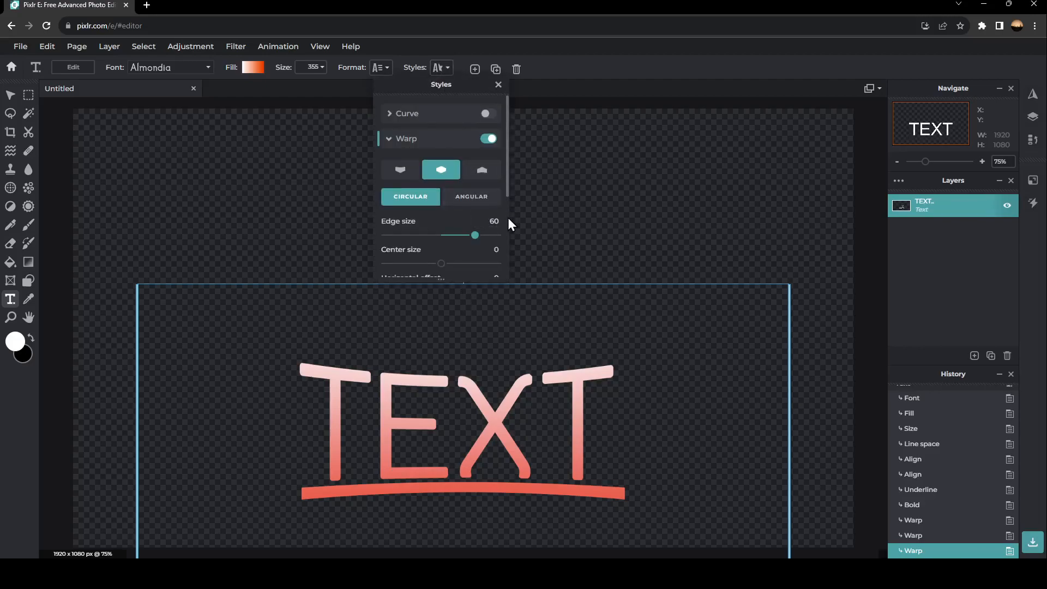
pyautogui.moveTo(439, 263); pyautogui.dragTo(465, 230)
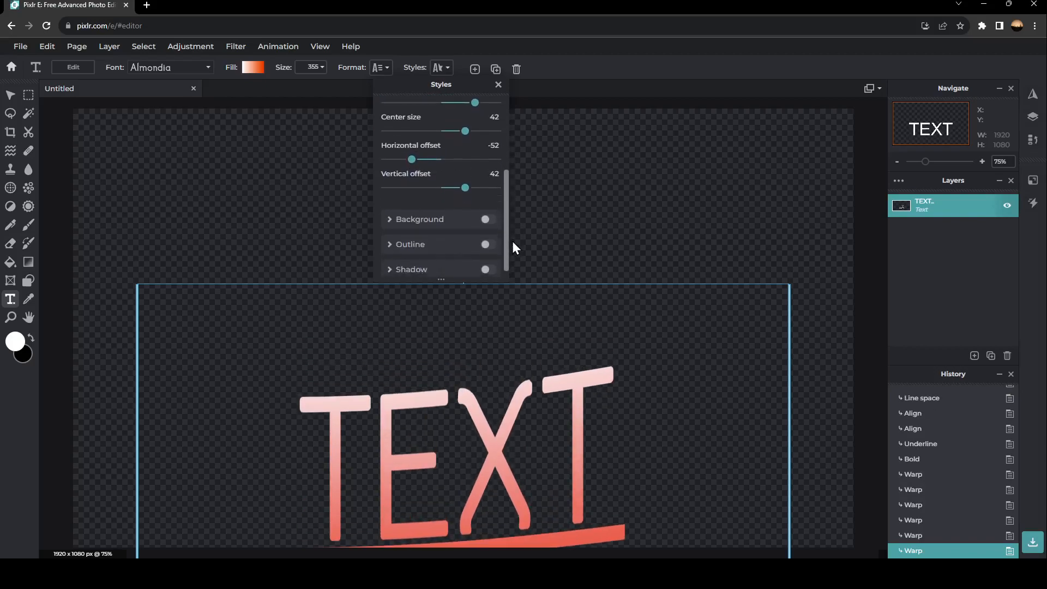
pyautogui.click(498, 84)
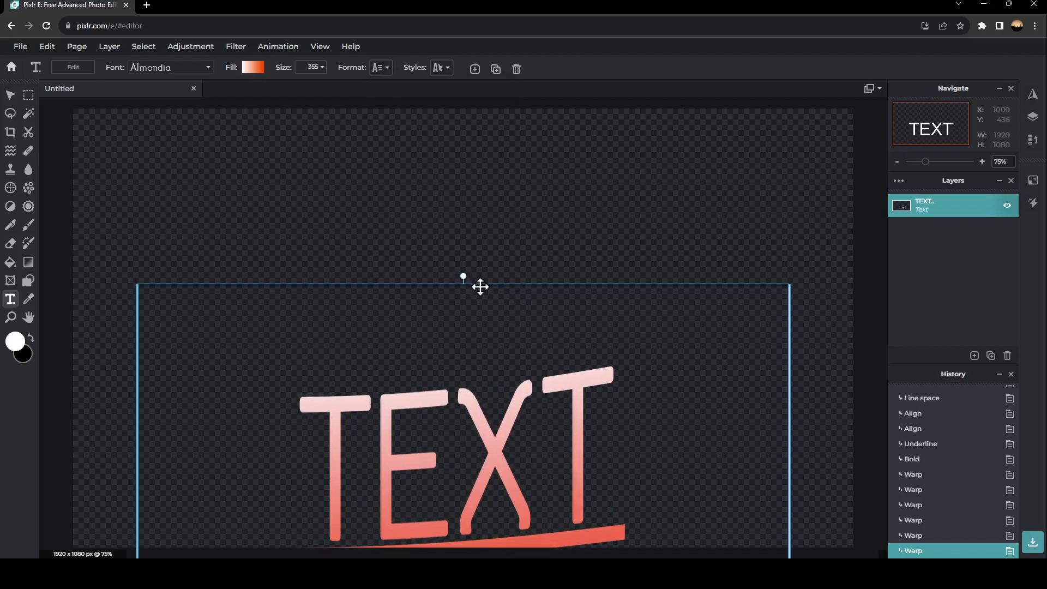